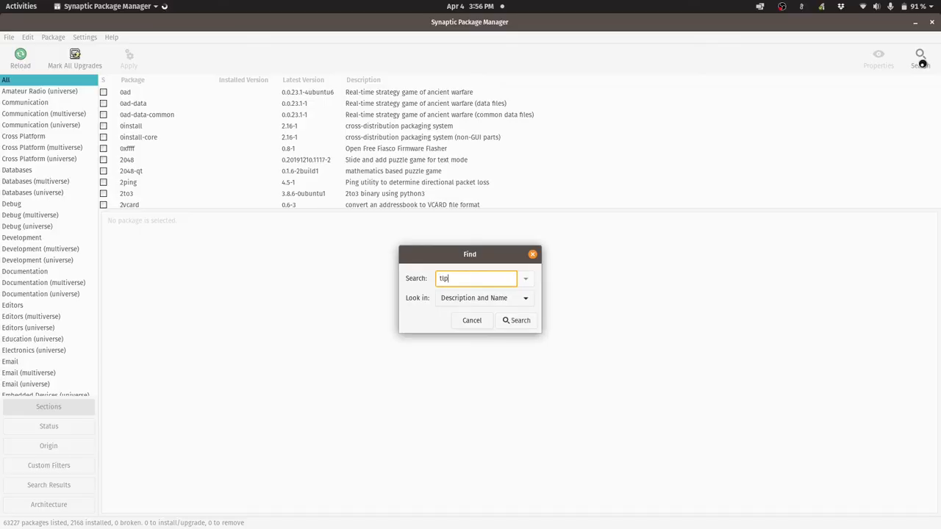
Search Synaptic for 'tlp' and view the tlp power-saving package description
left_click(516, 320)
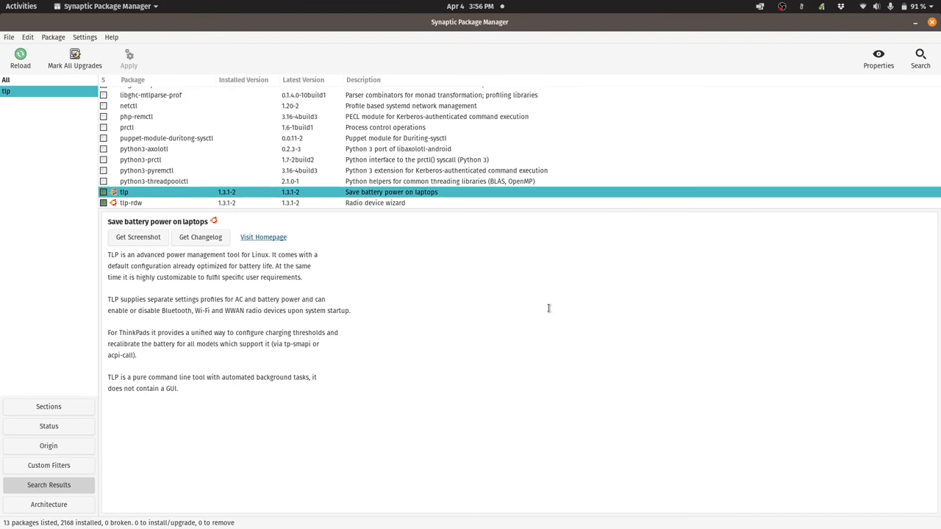
left_click(781, 6)
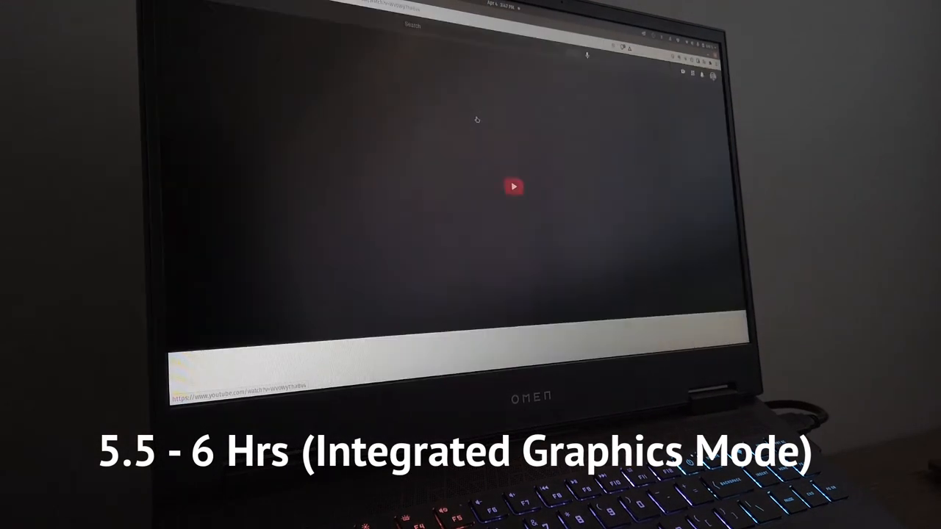
Set the CPU frequency governor to Schedutil in cpupower-gui and apply it
left_click(513, 186)
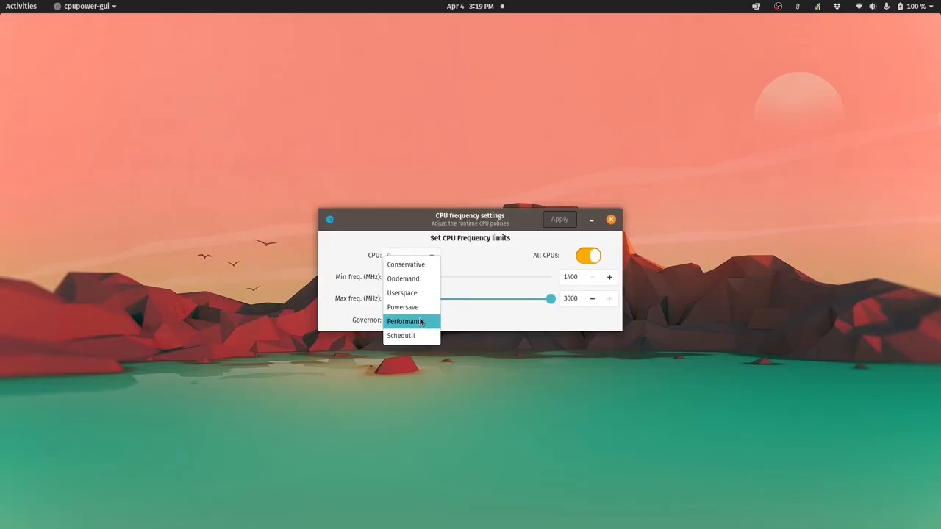
left_click(400, 335)
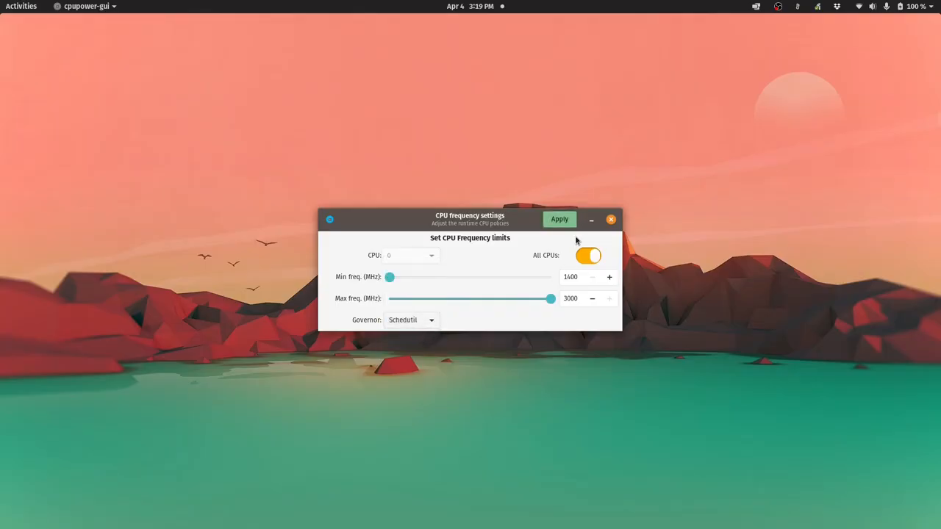
left_click(914, 6)
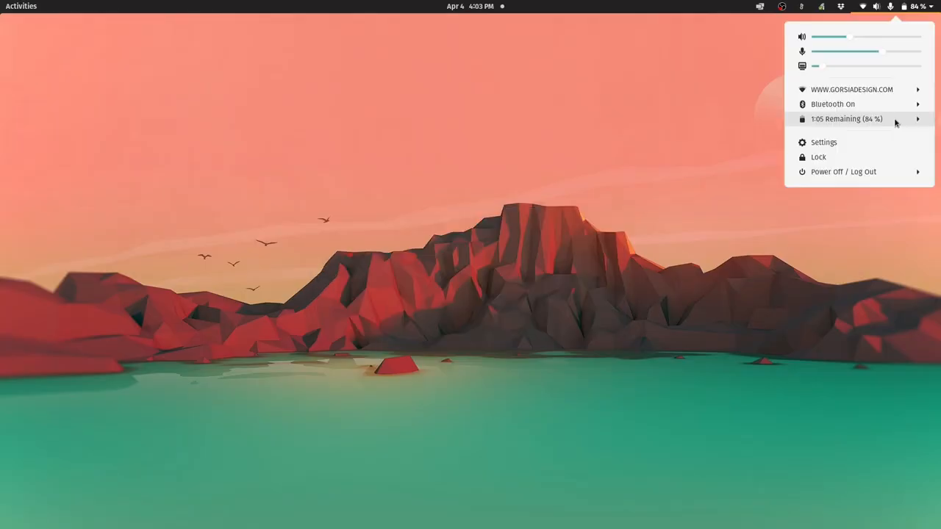
left_click(845, 118)
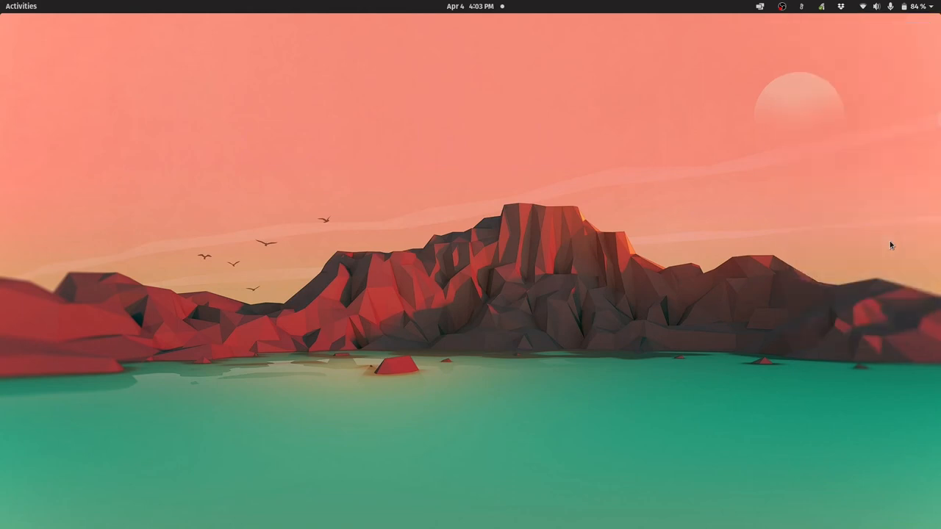
Check the remaining battery time estimate in the top-right system menu
left_click(919, 6)
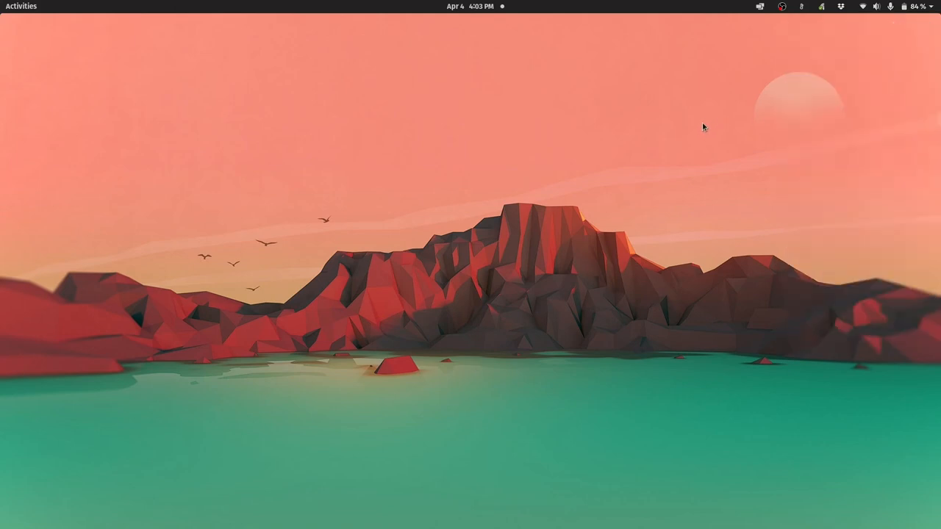
left_click(890, 6)
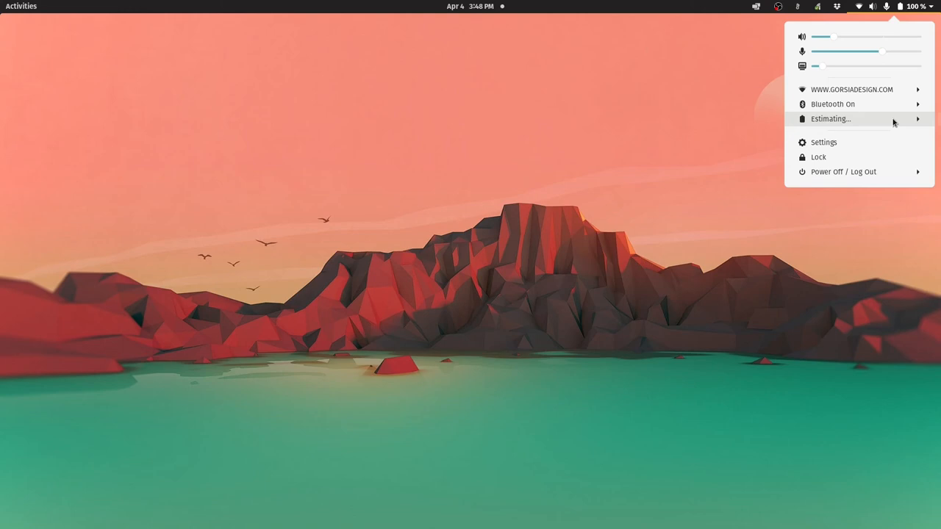
left_click(829, 118)
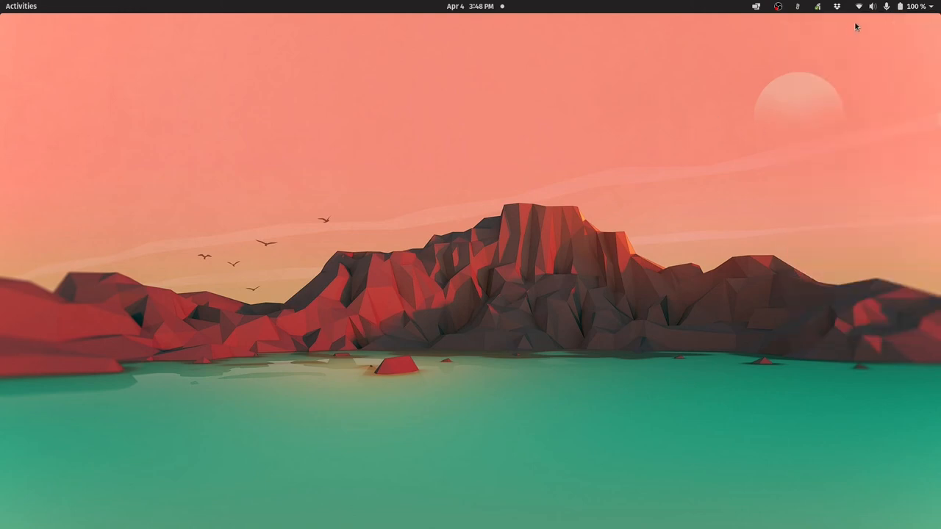
left_click(887, 6)
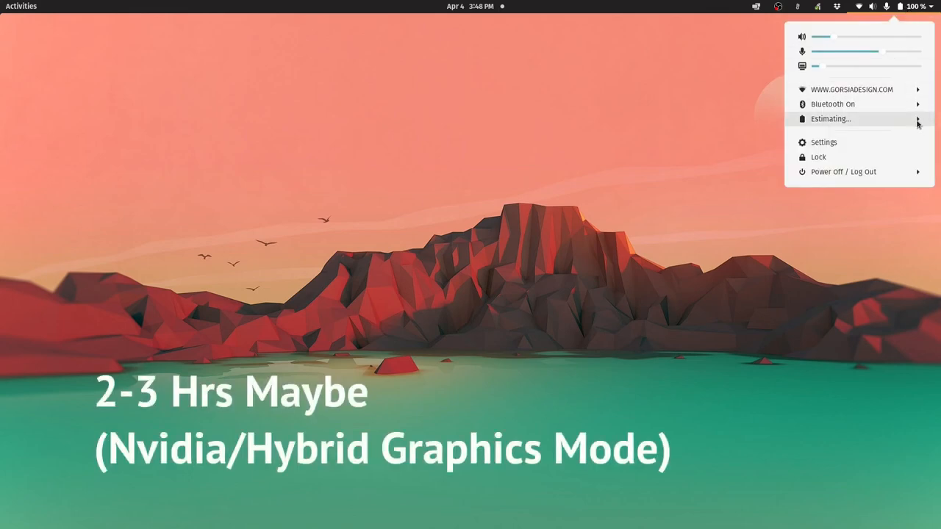
left_click(829, 119)
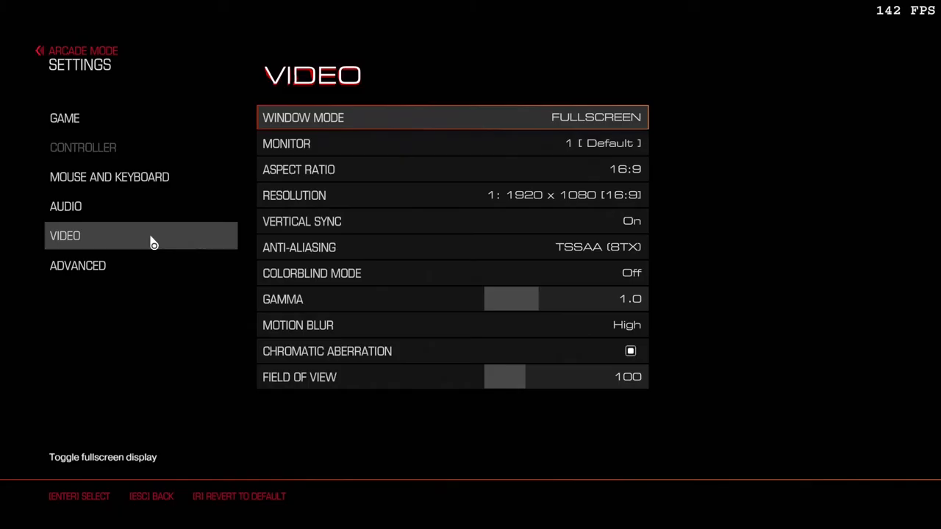
Accept Doom's advanced-settings warning, review Ultra Vulkan options, and resume the mission
left_click(78, 265)
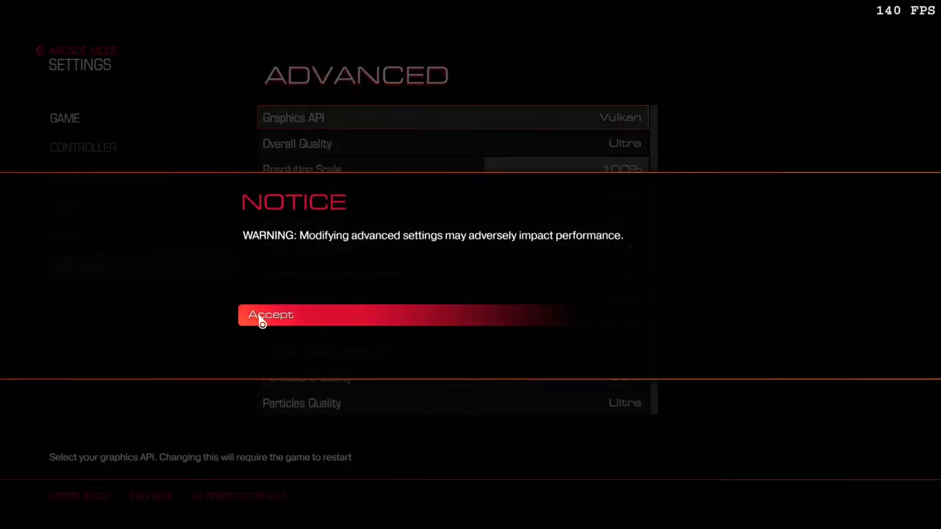
left_click(270, 315)
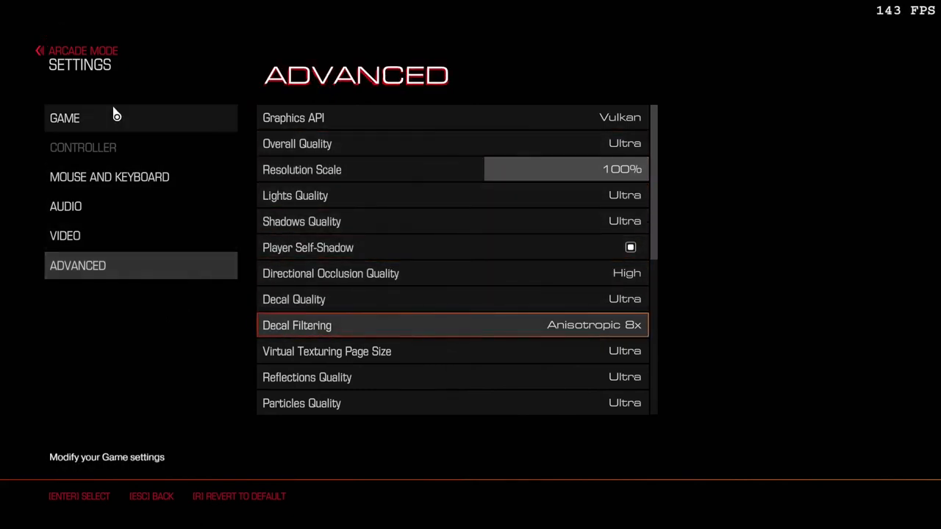
key("Escape")
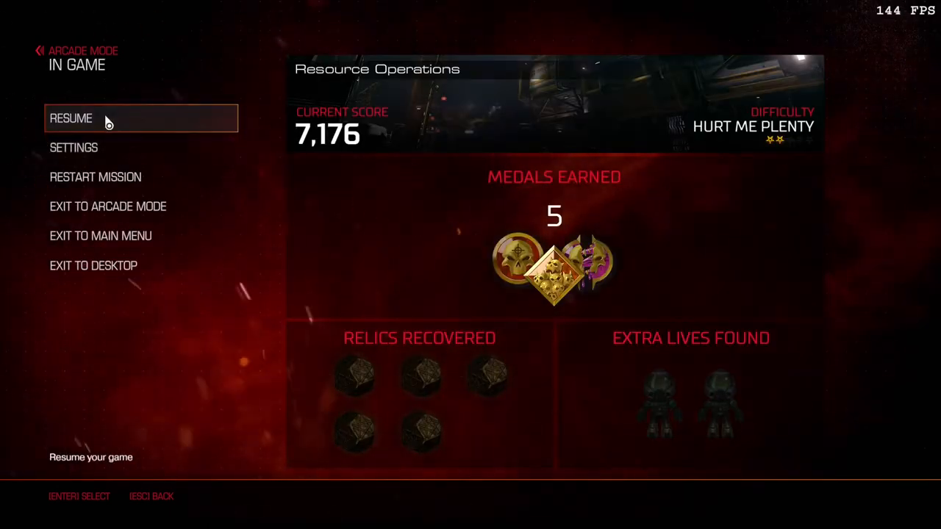
left_click(71, 118)
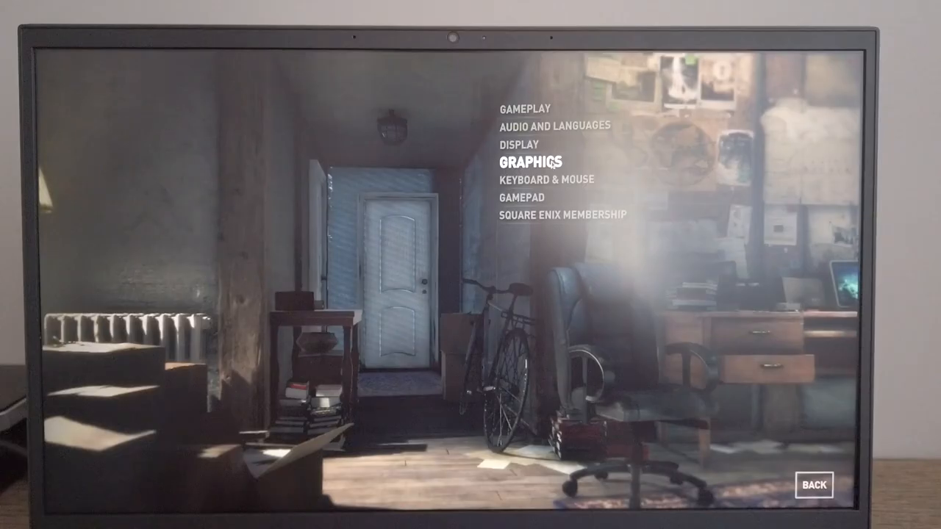
Run the Rise of the Tomb Raider graphics benchmark and dismiss its 100.92 FPS results
left_click(532, 160)
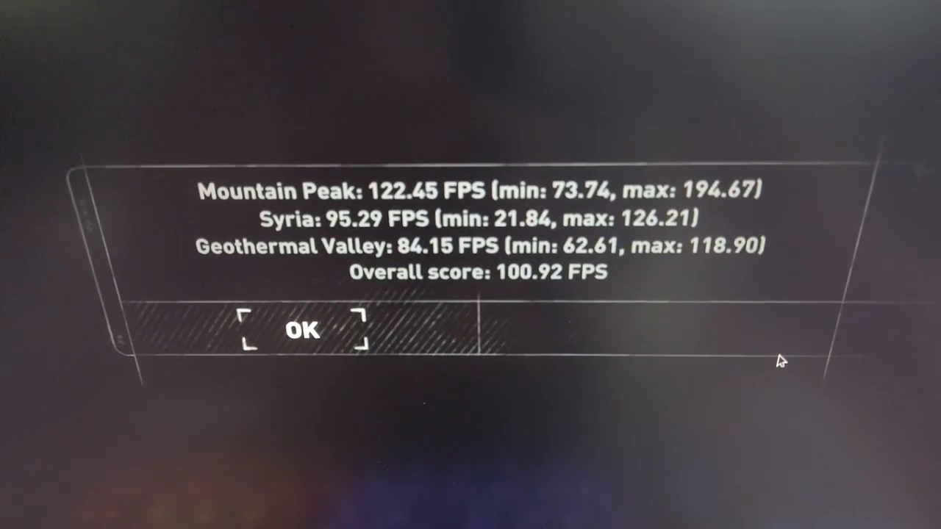
left_click(302, 330)
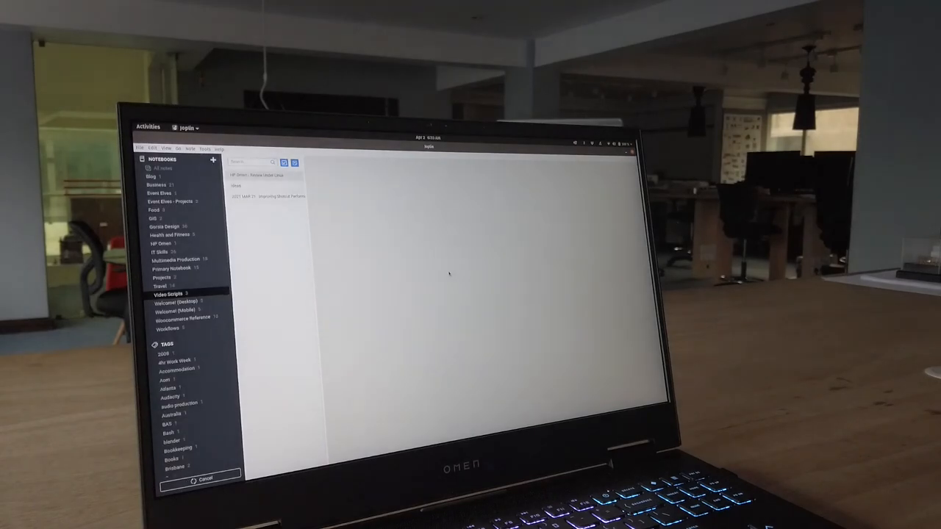
Select the Video Scripts notebook in Joplin, then switch to log-cabin gameplay footage
left_click(262, 175)
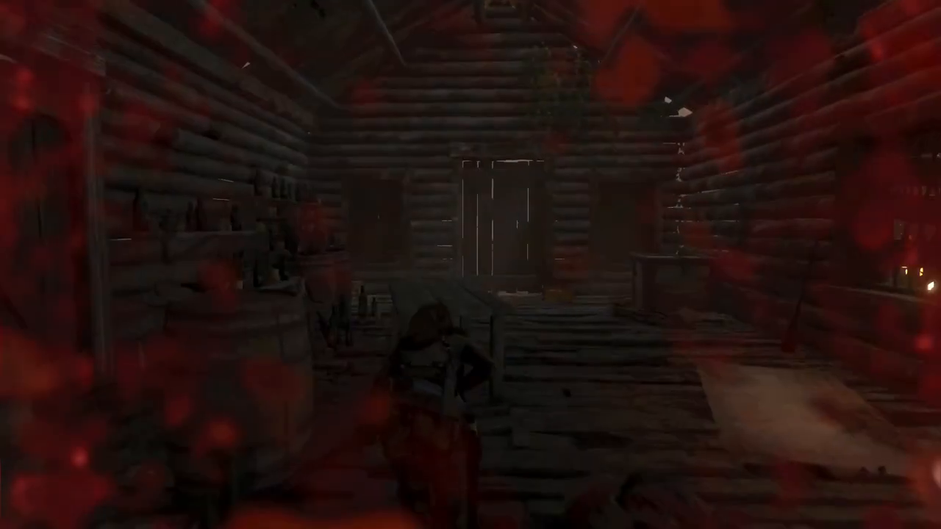
left_click(471, 265)
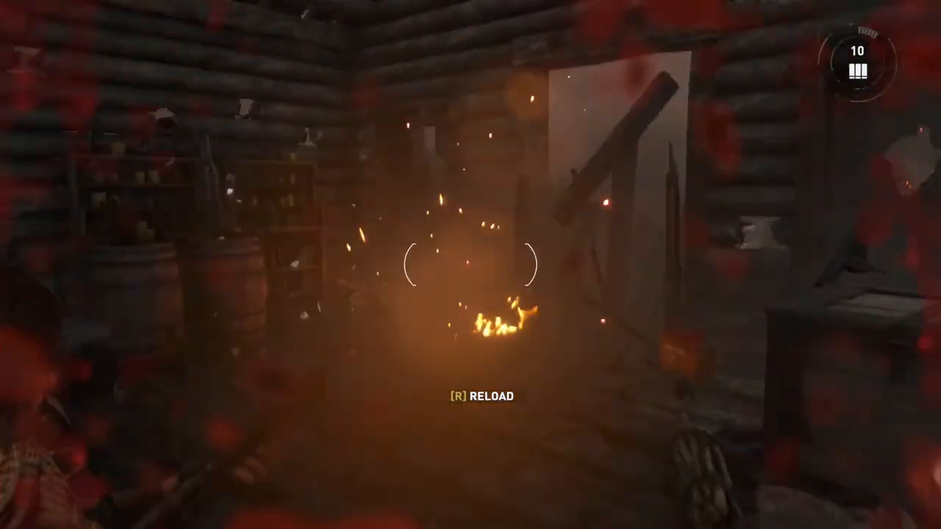